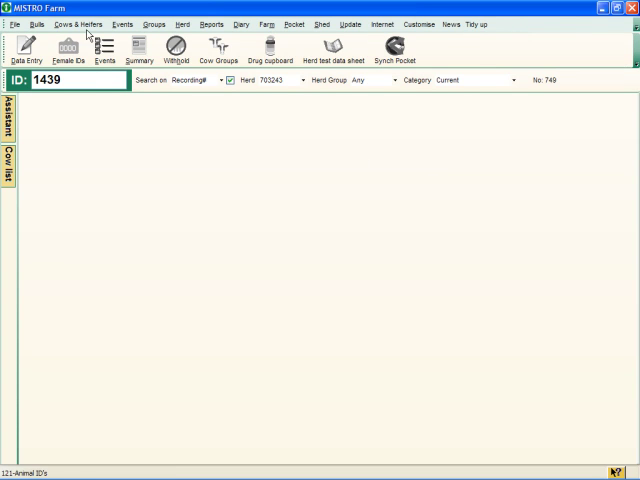
Bring up the Data Entry window from the Cows & Heifers menu
click(78, 24)
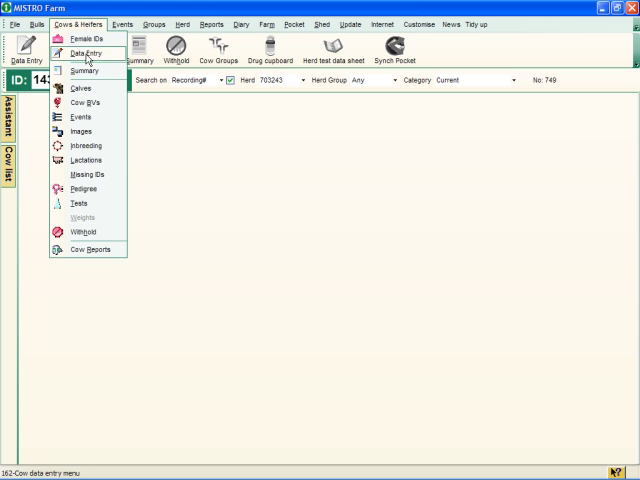
click(82, 54)
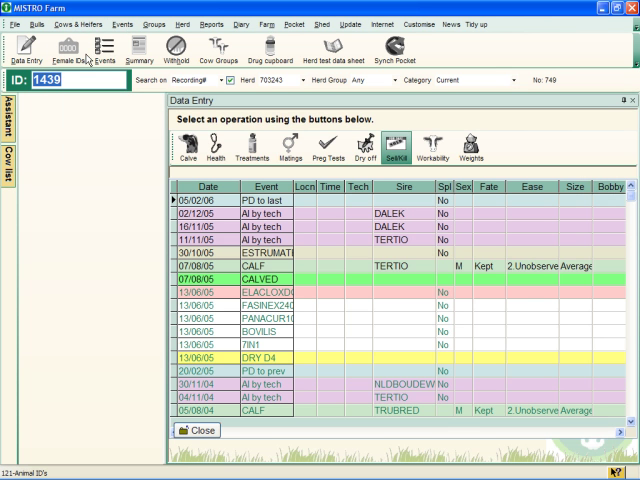
mouse_move(160, 132)
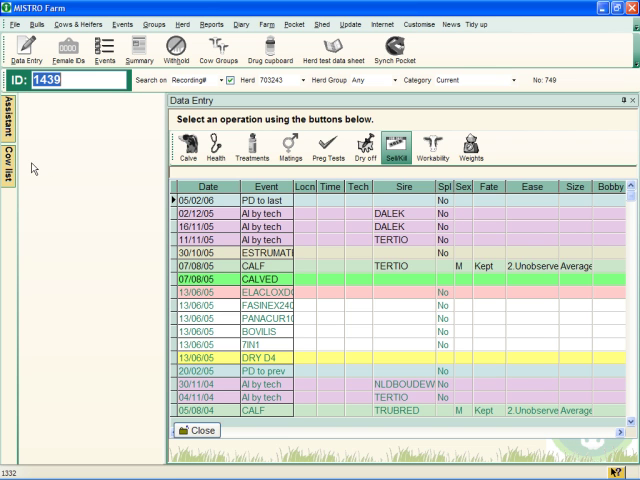
click(16, 140)
text(1449)
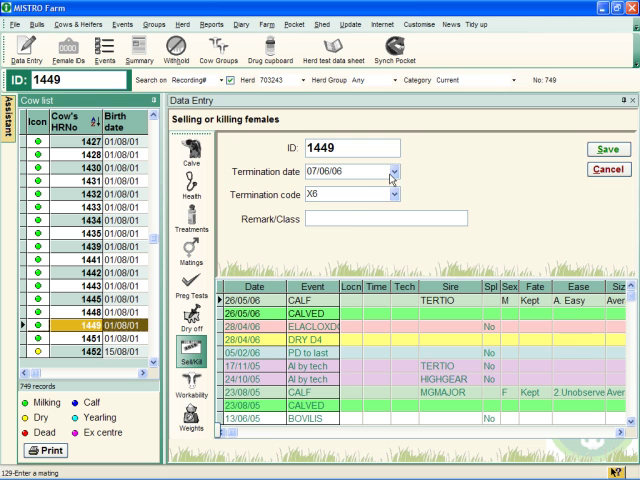
Set the termination date to 06/06/06 and show the termination code choices
click(412, 170)
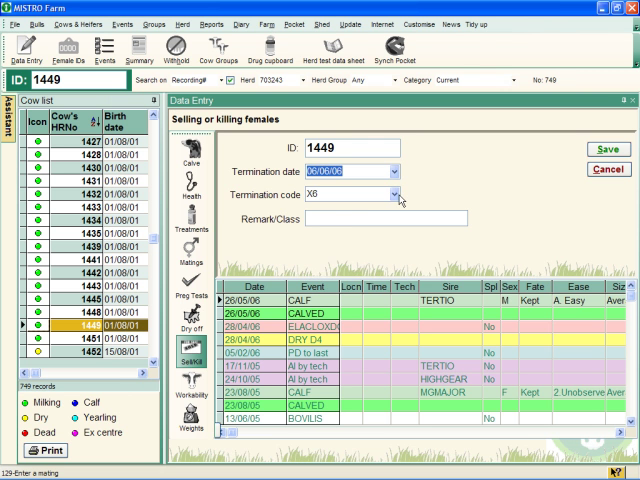
click(400, 196)
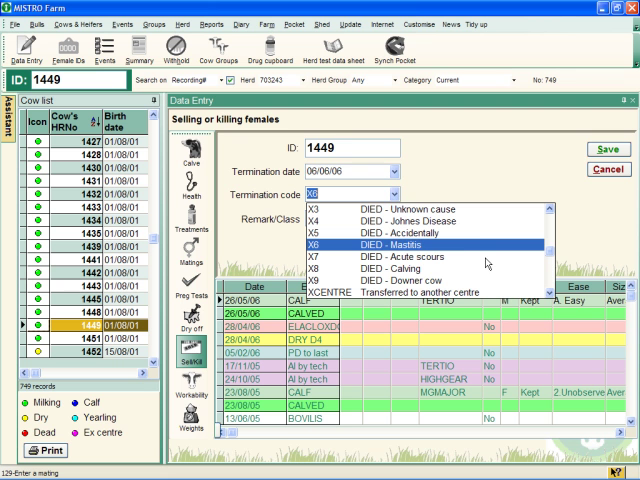